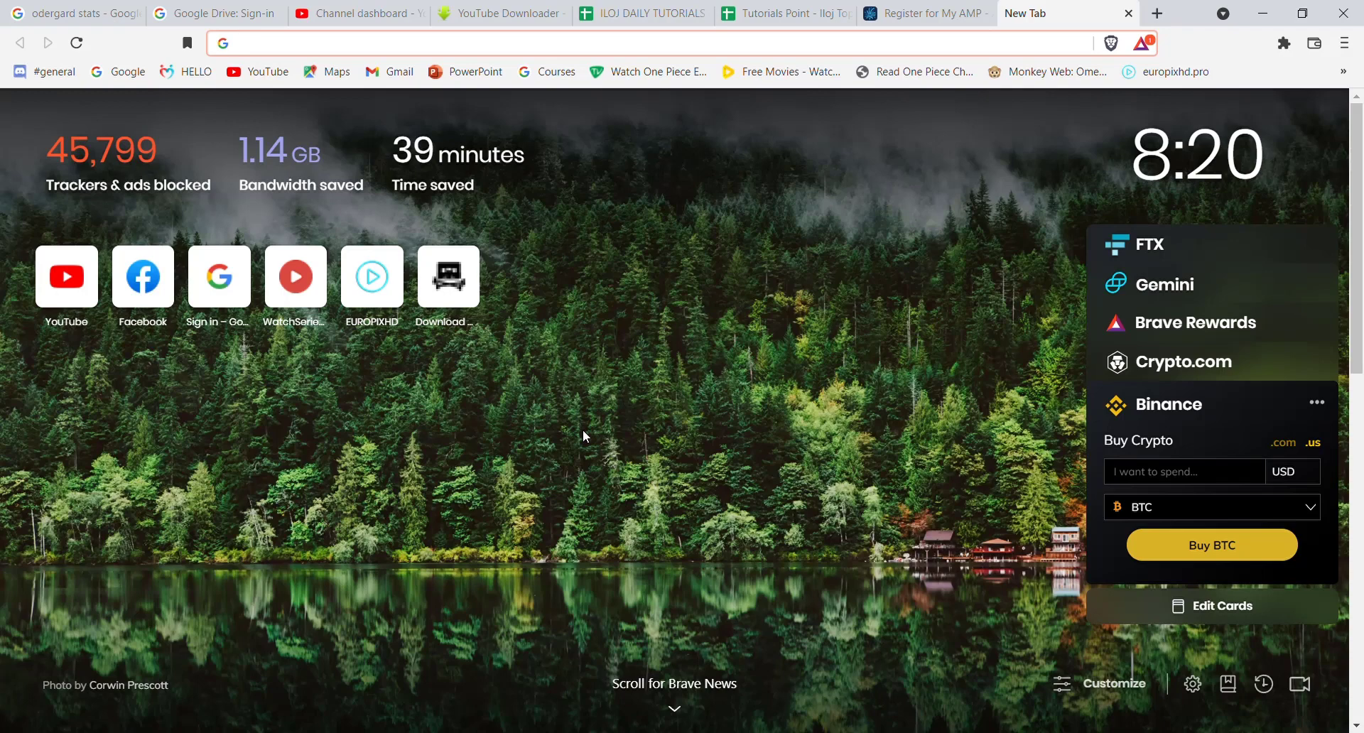
click(238, 43)
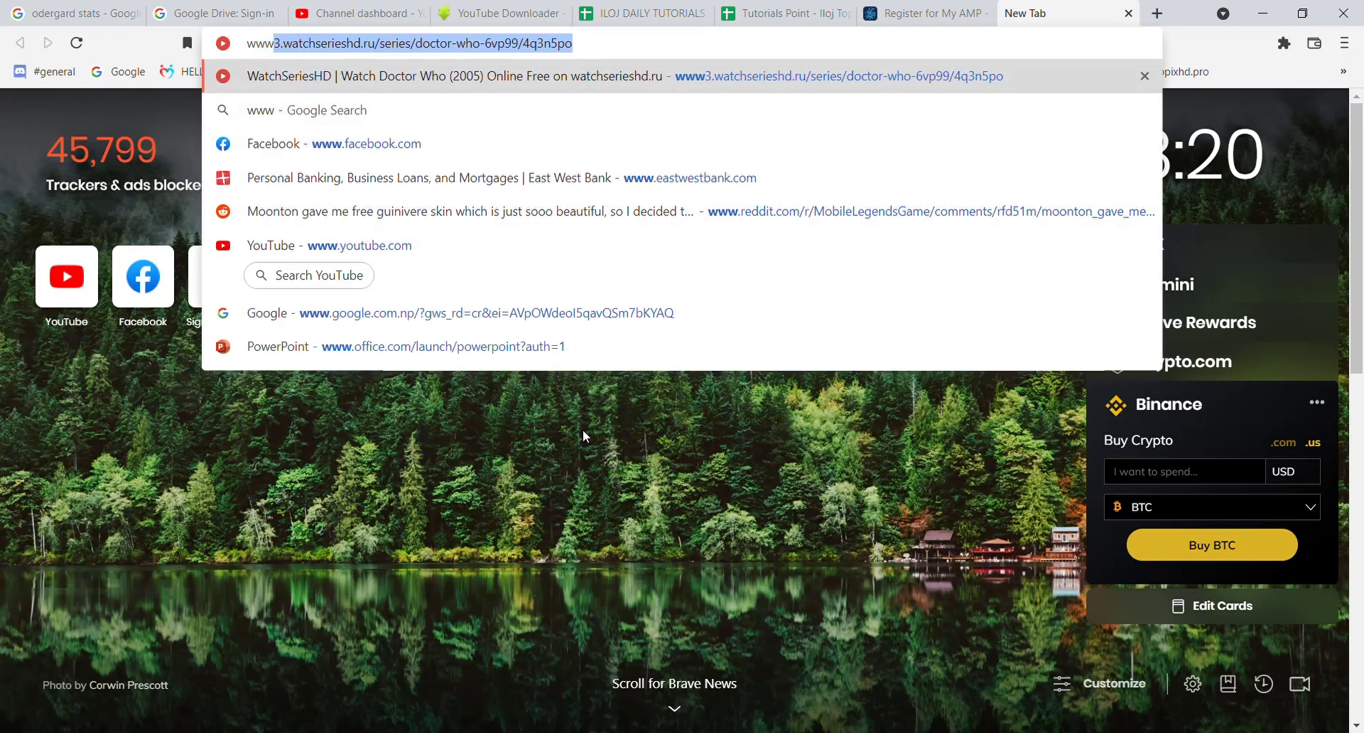
text(www.twitter.c)
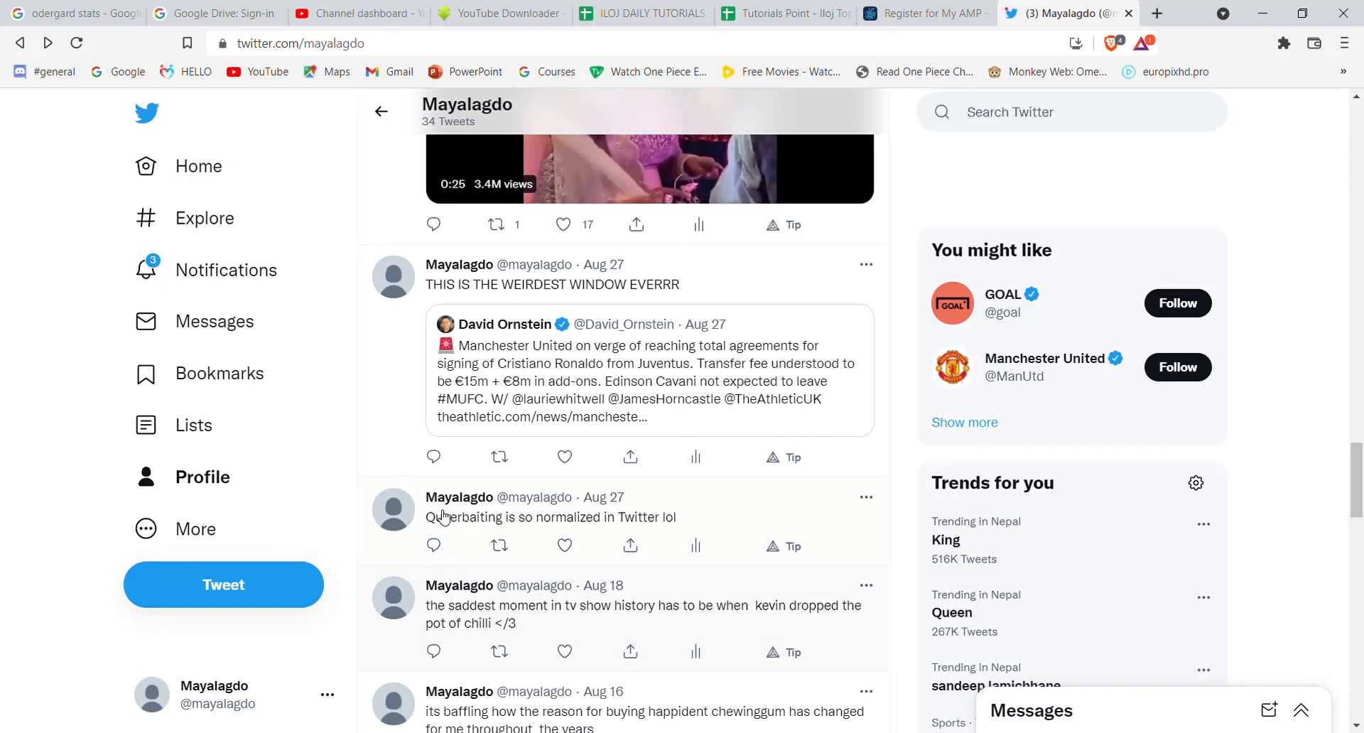
scroll(down, 3)
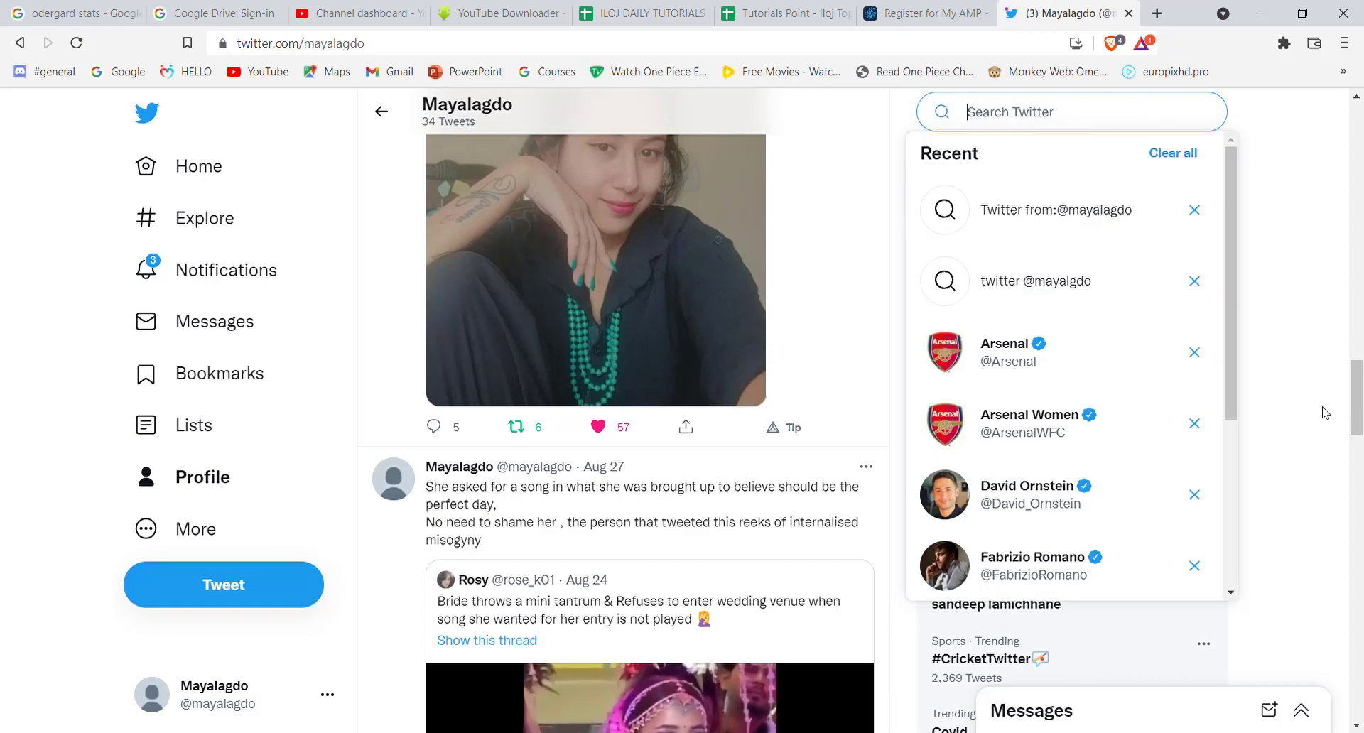
text(twitter from)
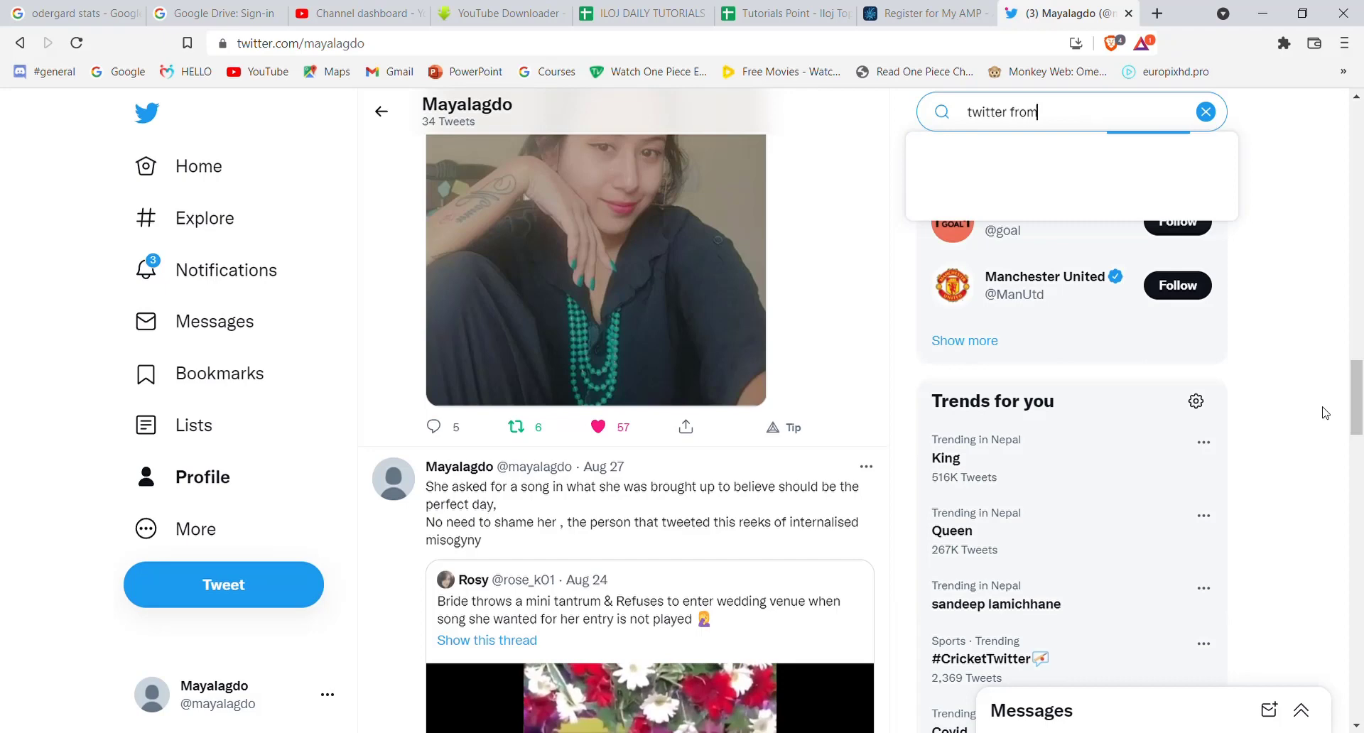
text(:@)
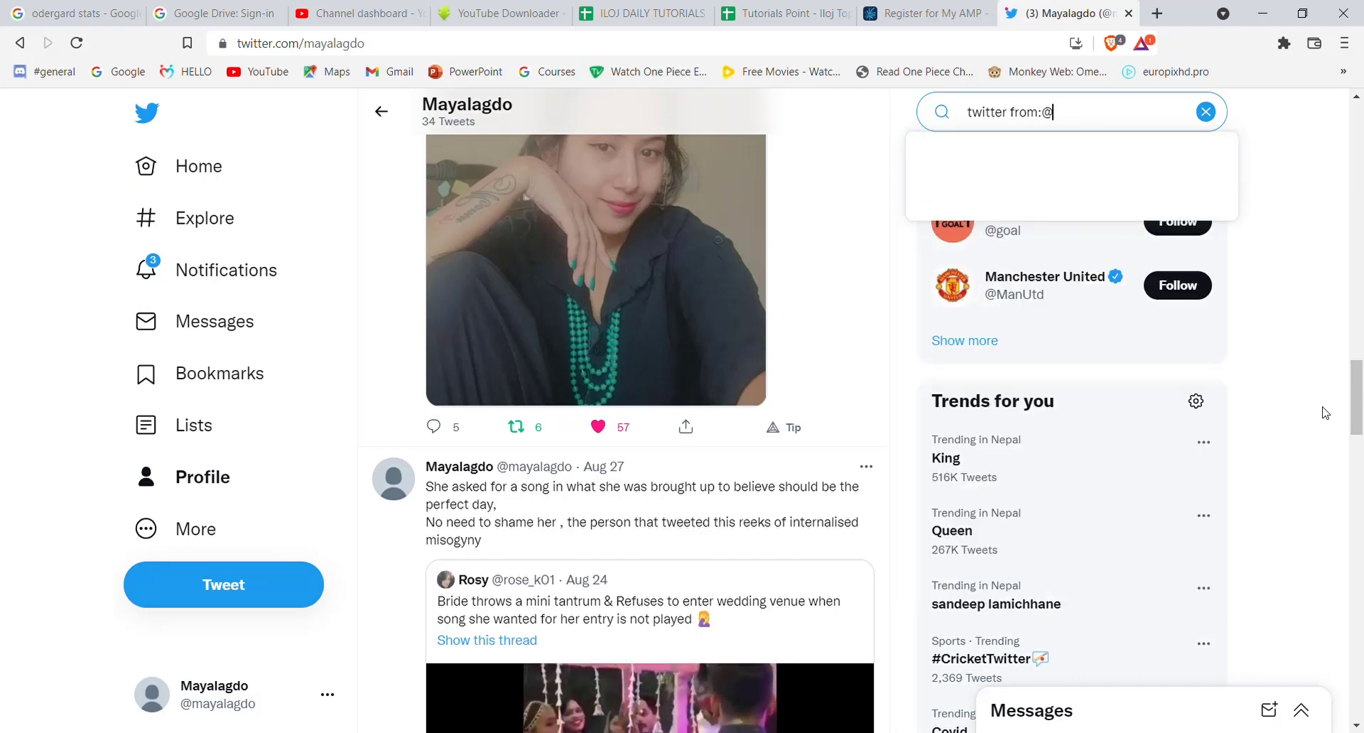
text(mayalg)
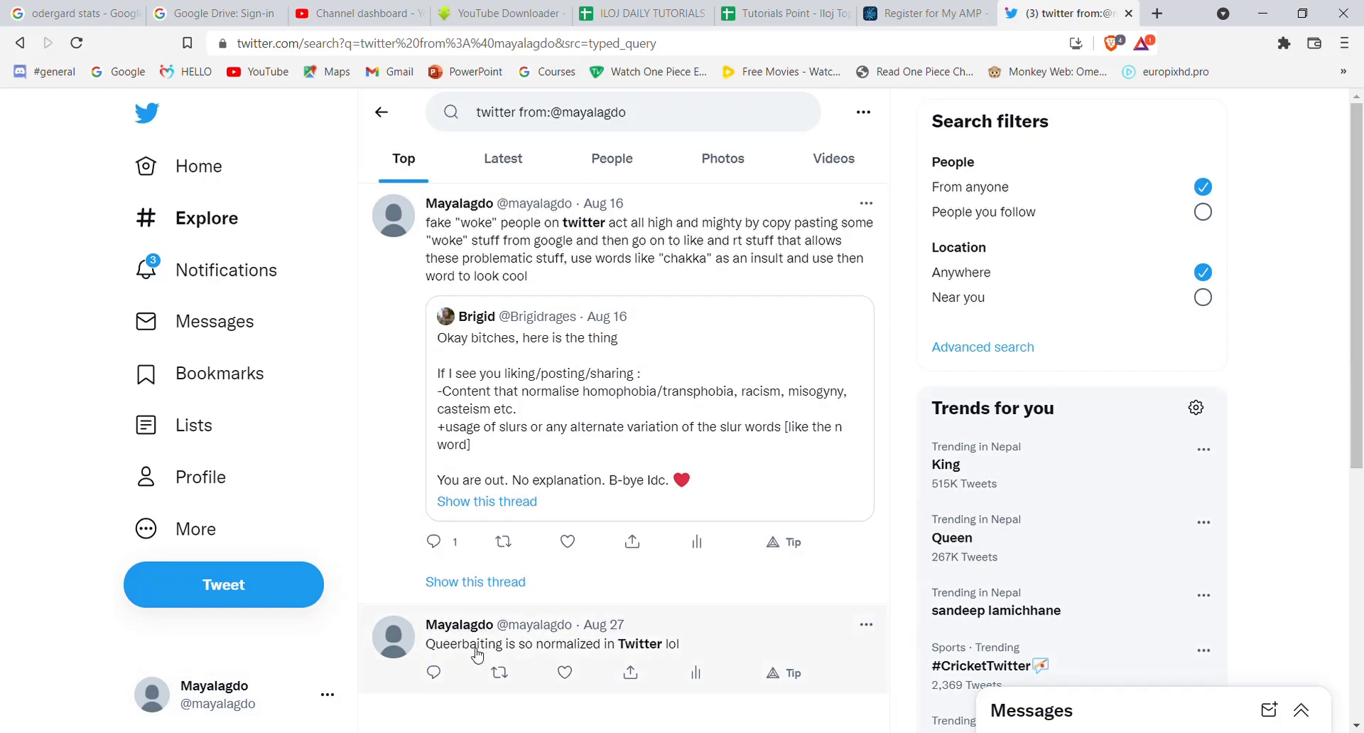
mouse_move(709, 658)
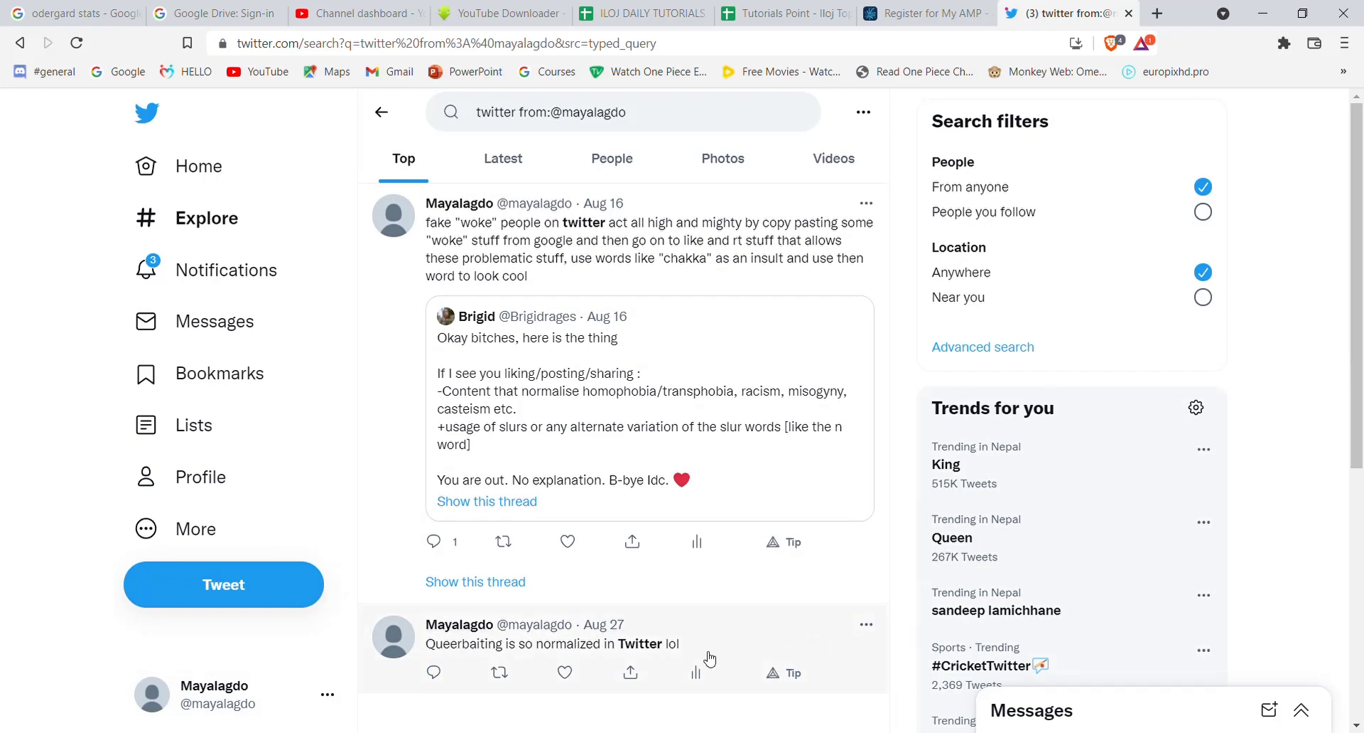
mouse_move(890, 530)
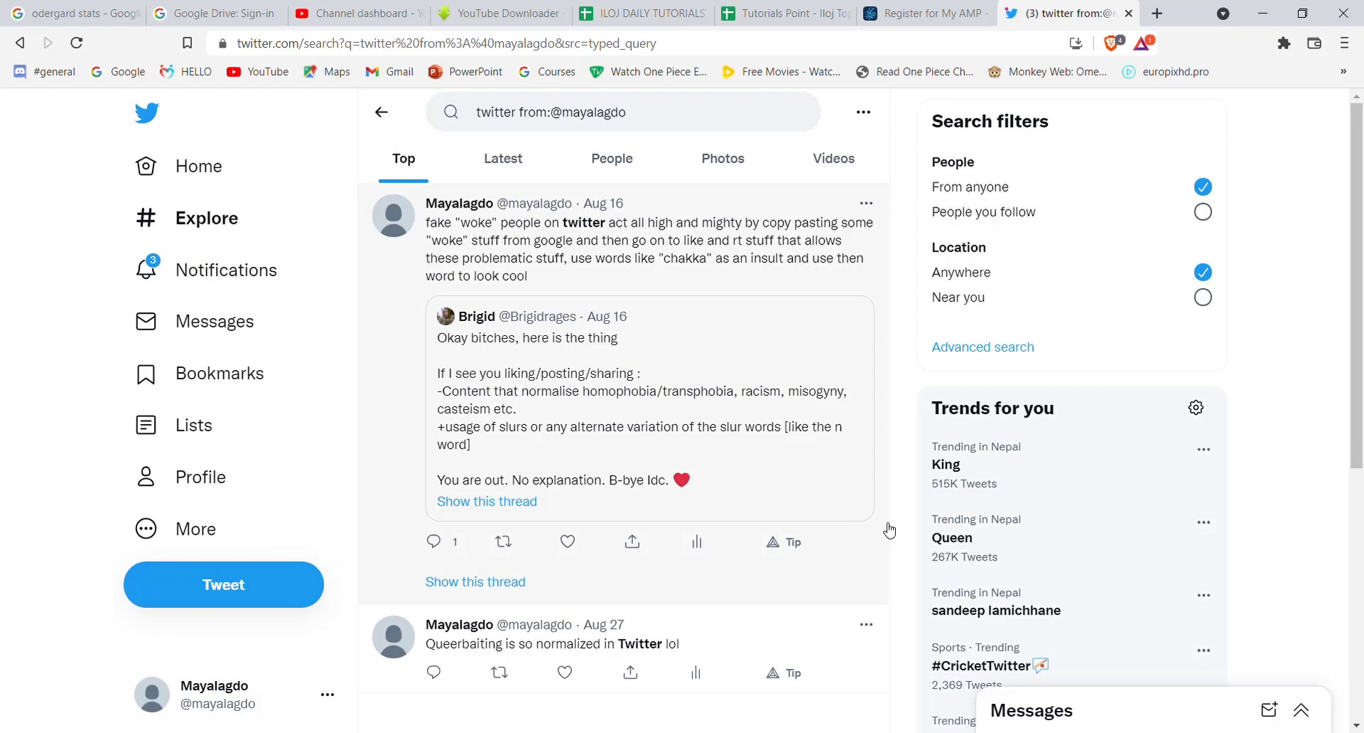
mouse_move(877, 527)
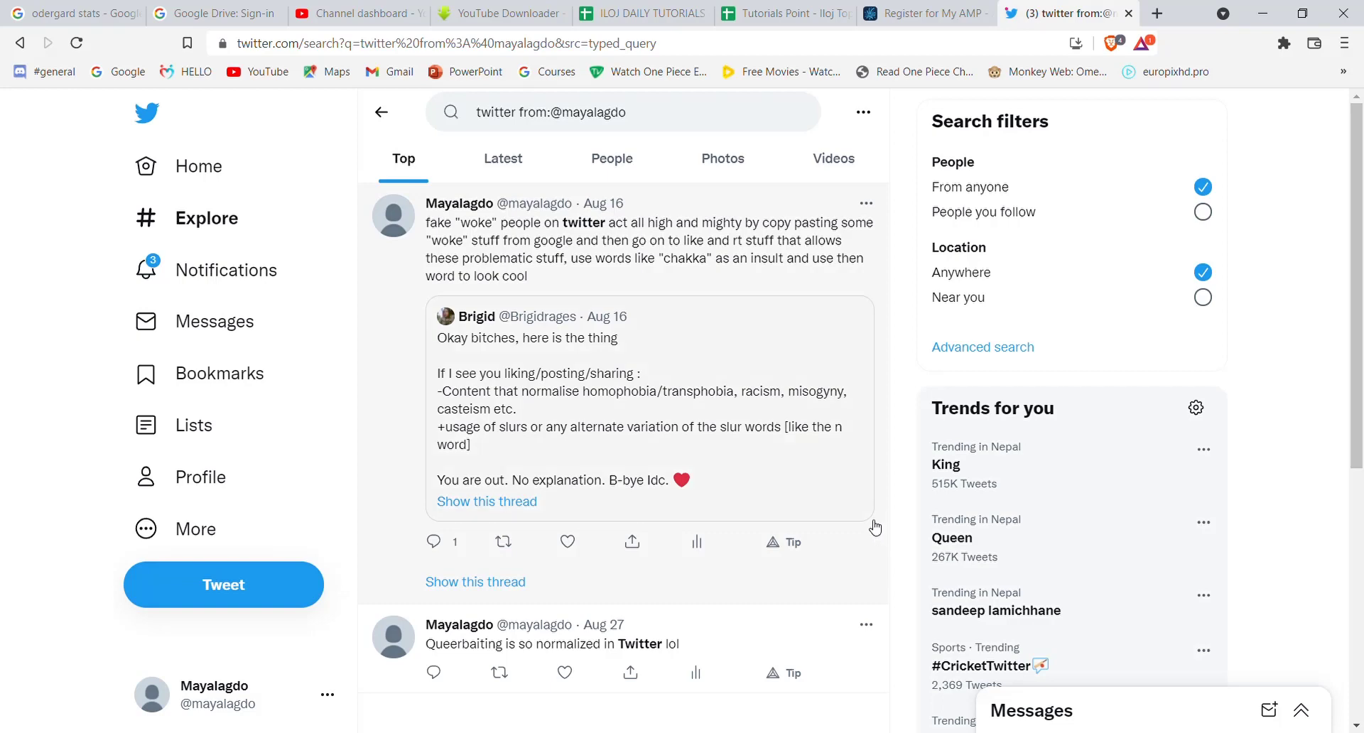